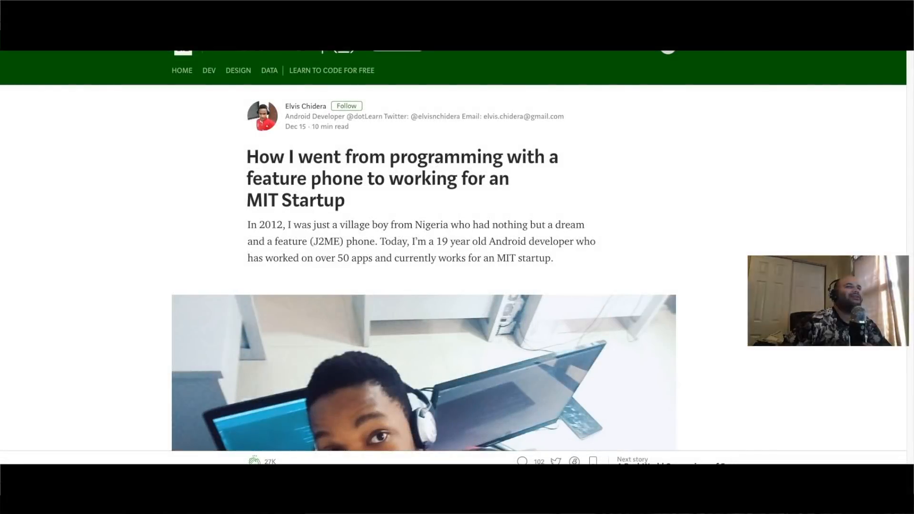
{"action": "mouse_move", "coordinate": [732, 172]}
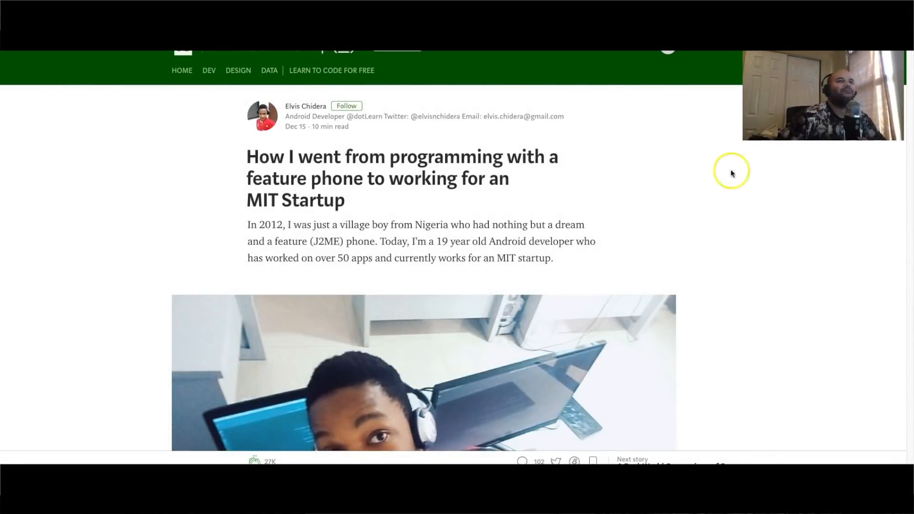
{"action": "mouse_move", "coordinate": [717, 211]}
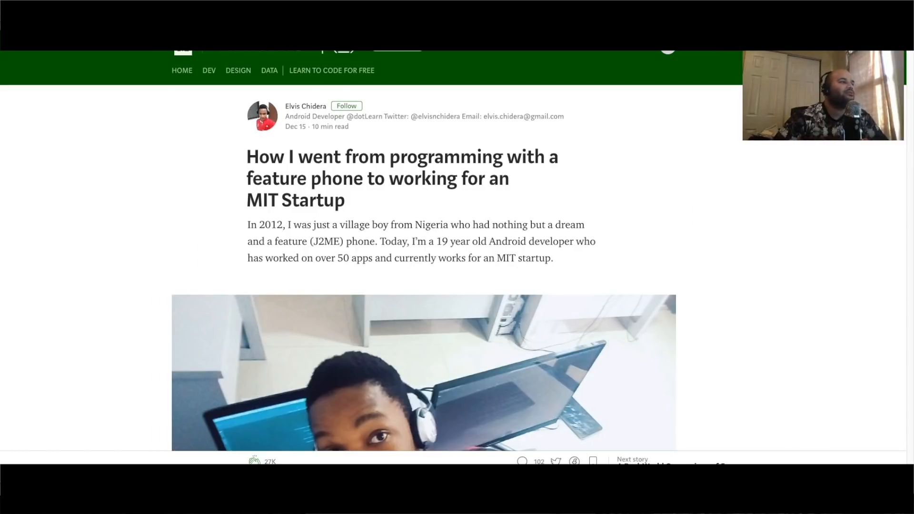
{"action": "mouse_move", "coordinate": [413, 143]}
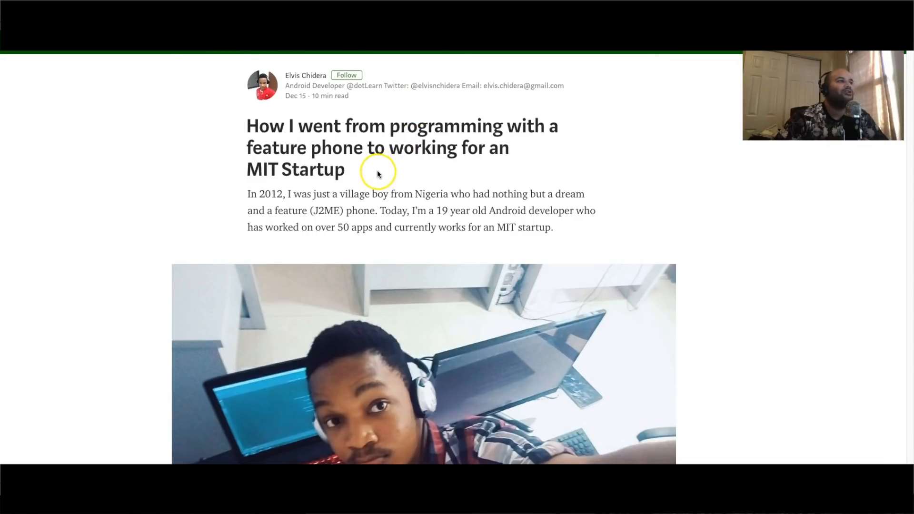
{"action": "scroll", "scroll_direction": "down", "scroll_amount": 3}
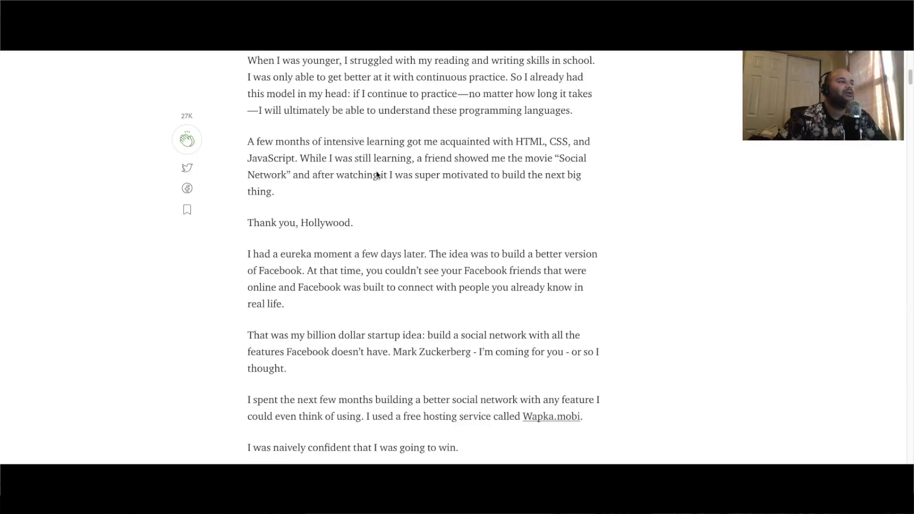
{"action": "scroll", "scroll_direction": "down", "scroll_amount": 3}
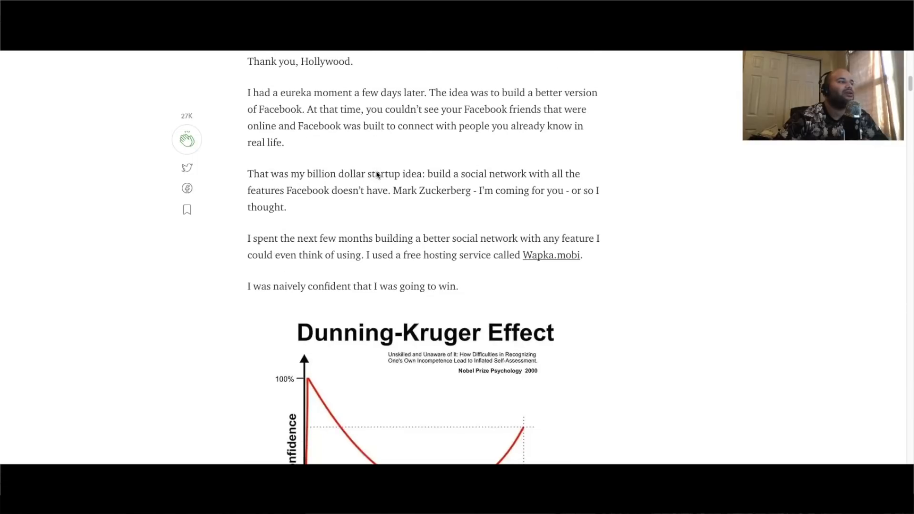
{"action": "scroll", "scroll_direction": "down", "scroll_amount": 3}
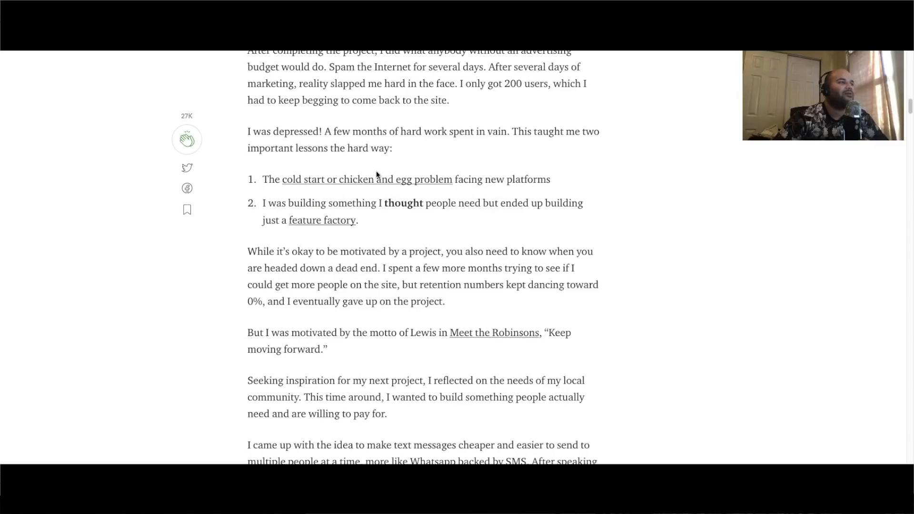
{"action": "scroll", "scroll_direction": "down", "scroll_amount": 3}
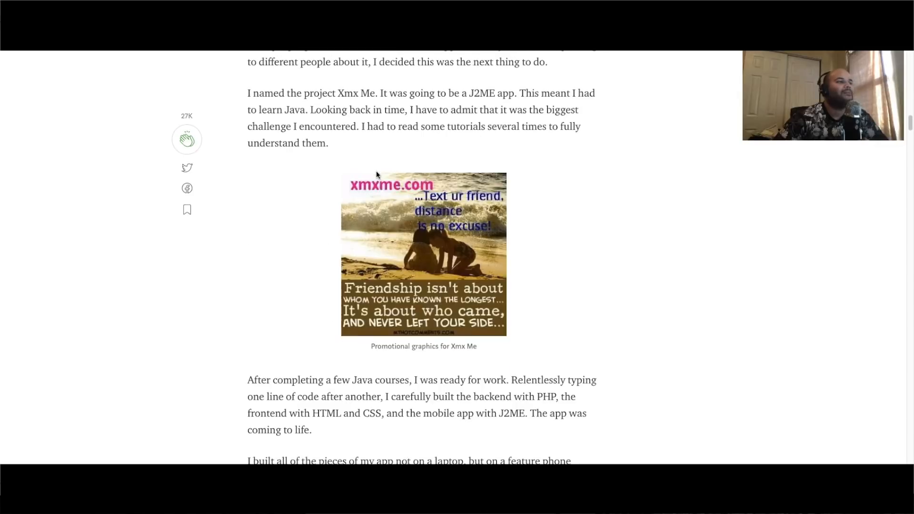
{"action": "mouse_move", "coordinate": [370, 178]}
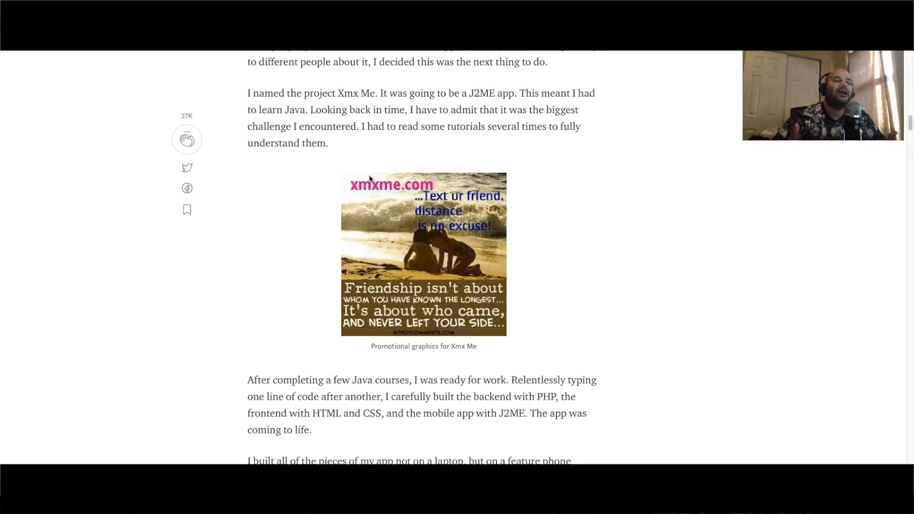
{"action": "mouse_move", "coordinate": [394, 164]}
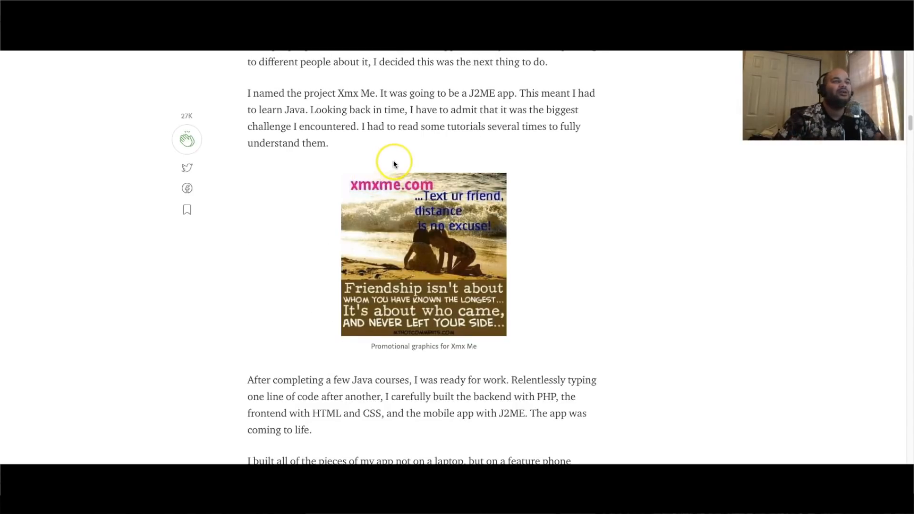
{"action": "mouse_move", "coordinate": [394, 164]}
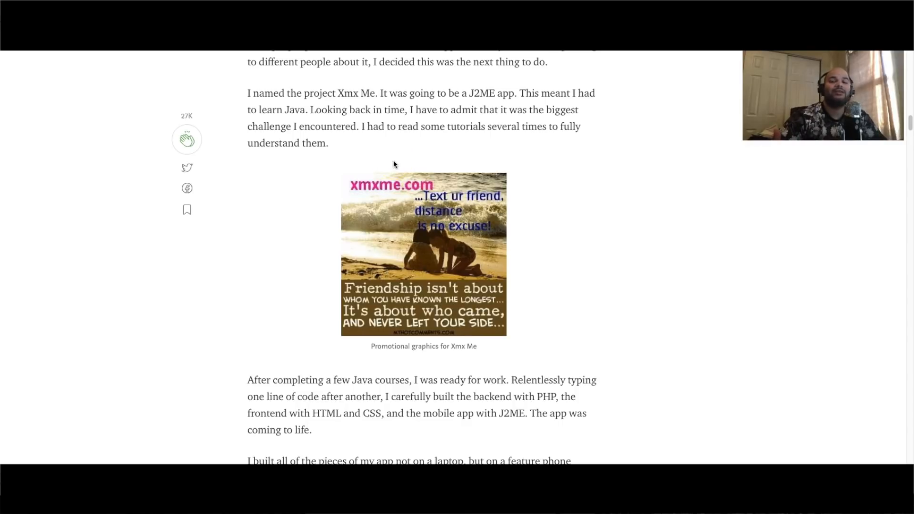
{"action": "scroll", "scroll_direction": "down", "scroll_amount": 3}
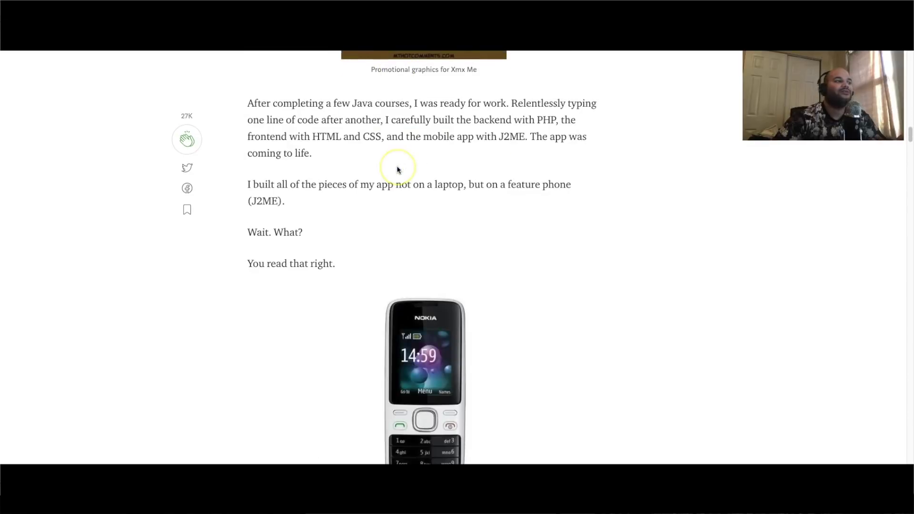
{"action": "scroll", "scroll_direction": "down", "scroll_amount": 3}
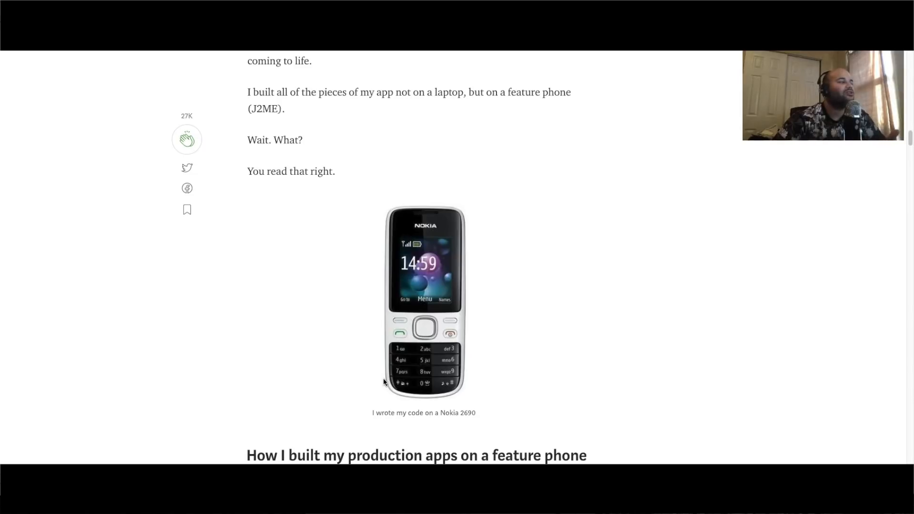
{"action": "scroll", "scroll_direction": "down", "scroll_amount": 3}
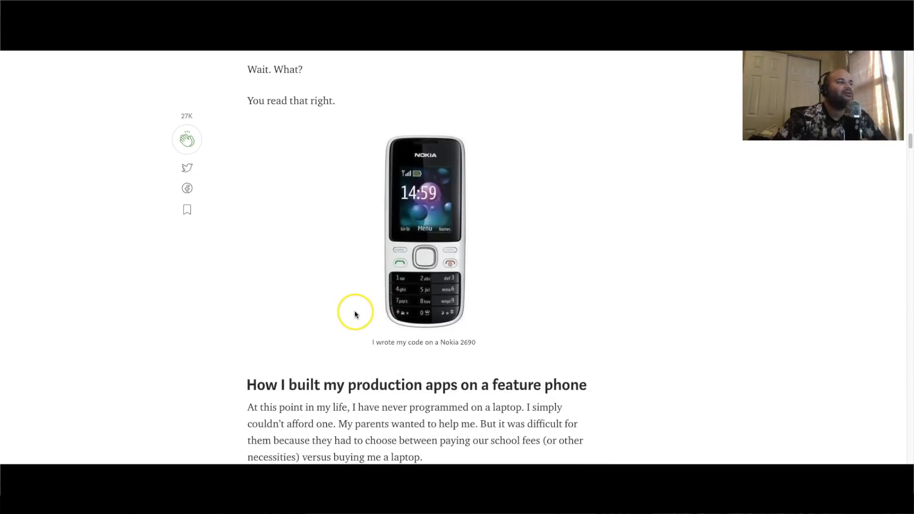
{"action": "scroll", "scroll_direction": "down", "scroll_amount": 3}
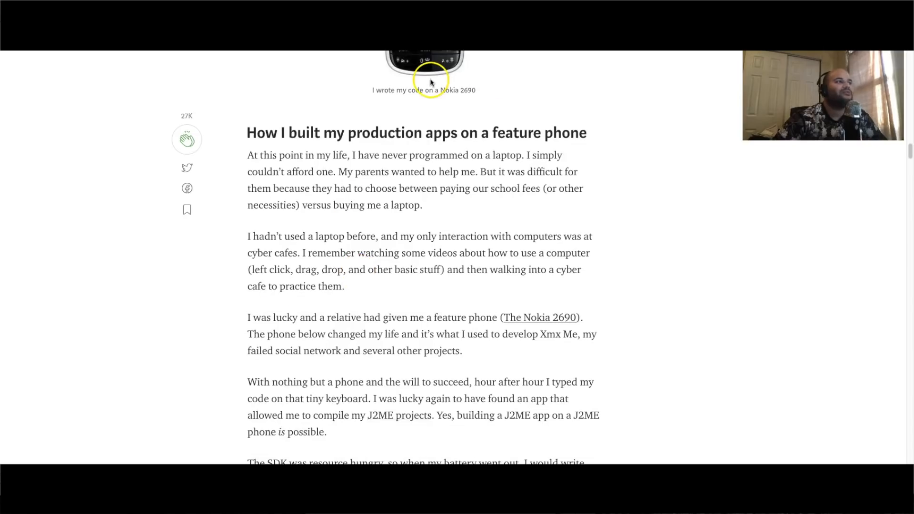
{"action": "scroll", "scroll_direction": "down", "scroll_amount": 3}
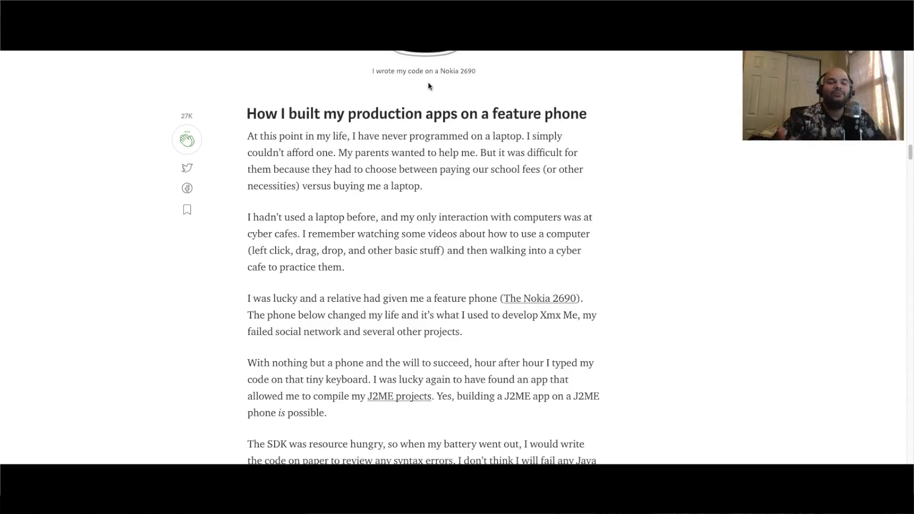
{"action": "scroll", "scroll_direction": "down", "scroll_amount": 3}
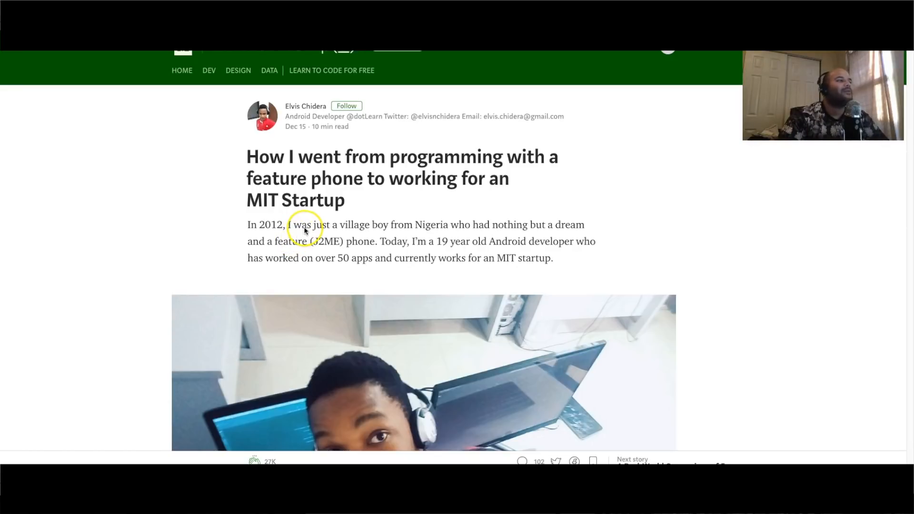
{"action": "scroll", "scroll_direction": "down", "scroll_amount": 3}
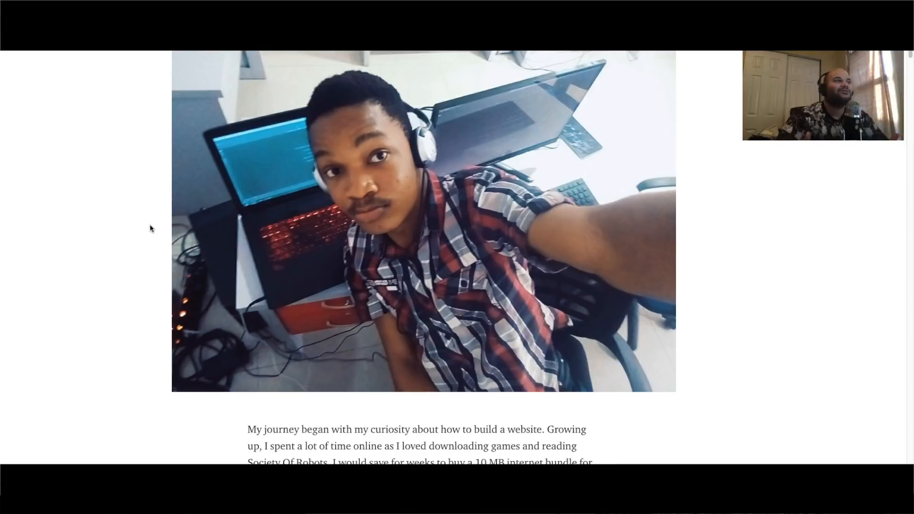
{"action": "mouse_move", "coordinate": [146, 228]}
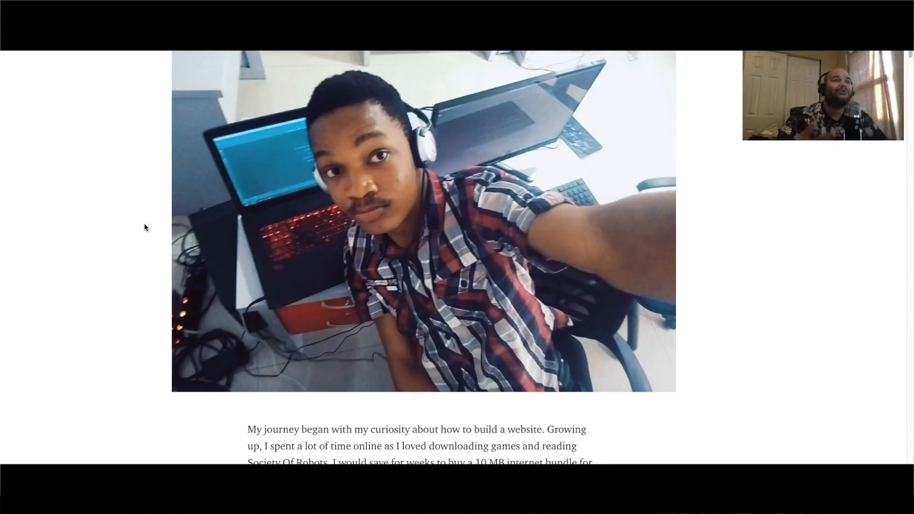
{"action": "scroll", "scroll_direction": "down", "scroll_amount": 3}
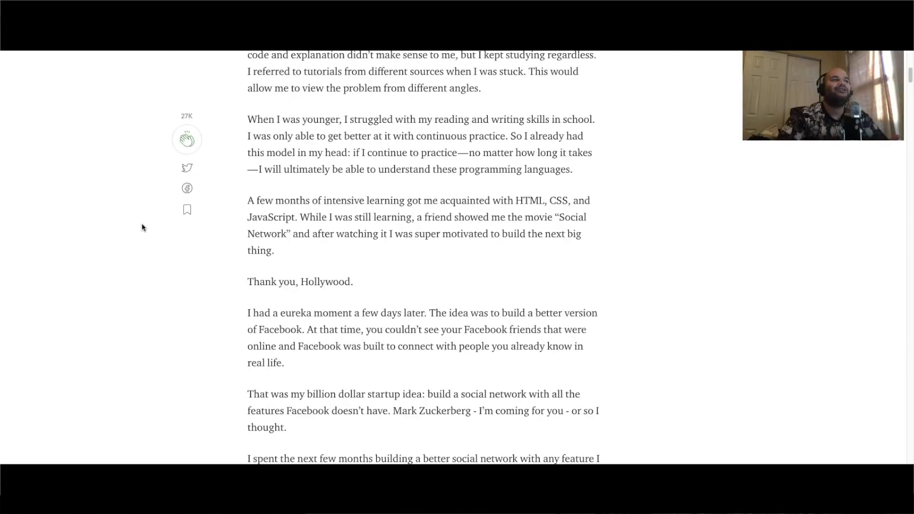
{"action": "scroll", "scroll_direction": "down", "scroll_amount": 3}
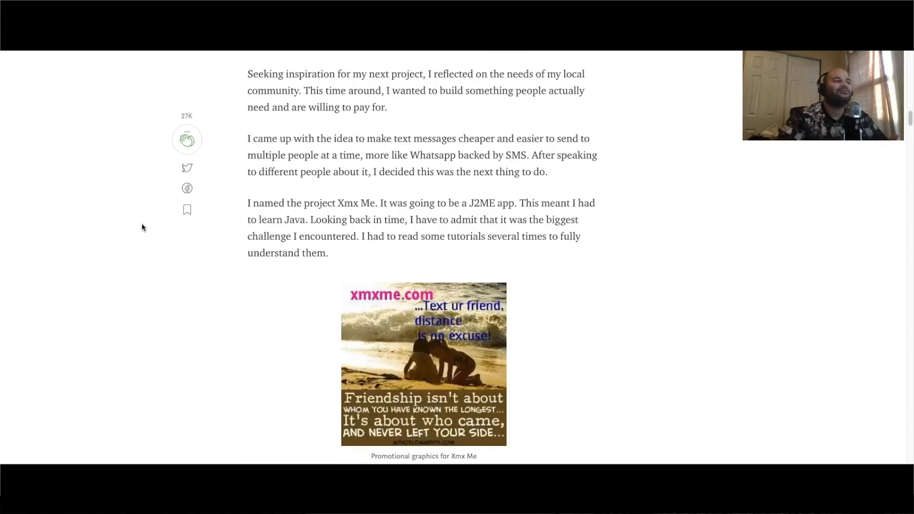
{"action": "scroll", "scroll_direction": "down", "scroll_amount": 3}
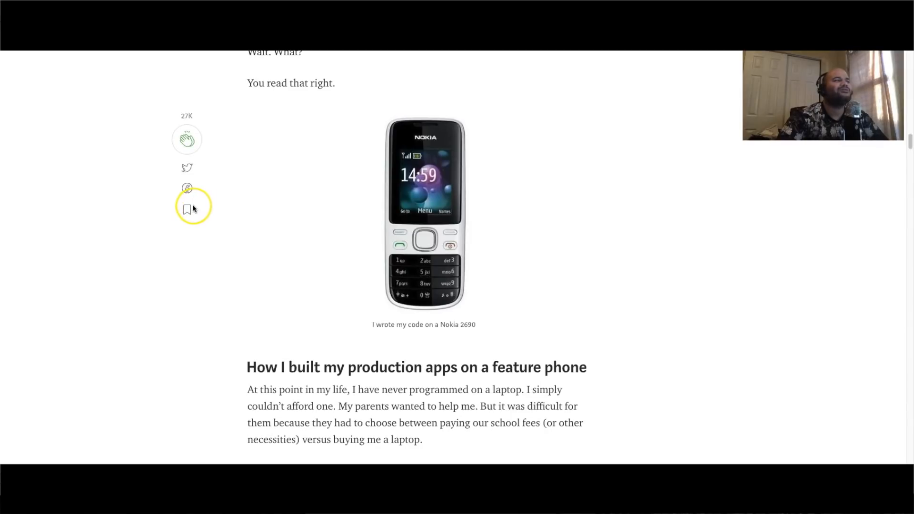
{"action": "mouse_move", "coordinate": [446, 272]}
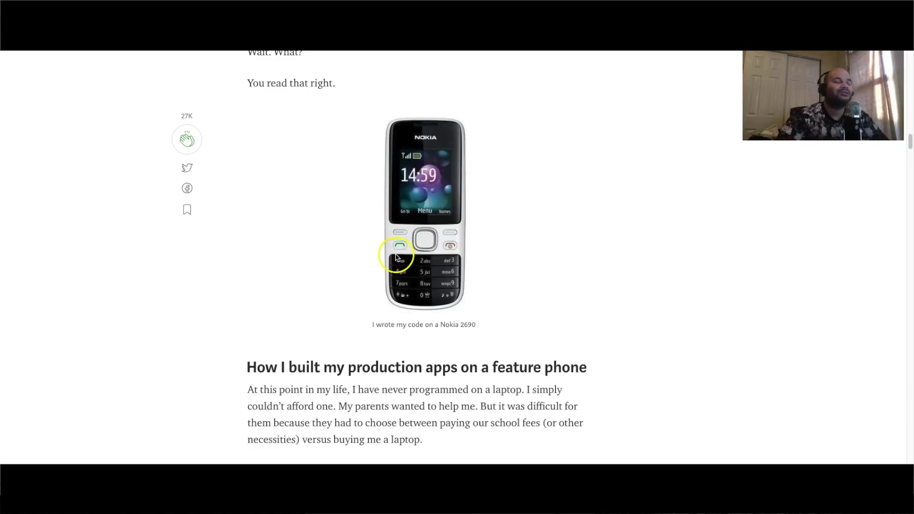
{"action": "mouse_move", "coordinate": [393, 258]}
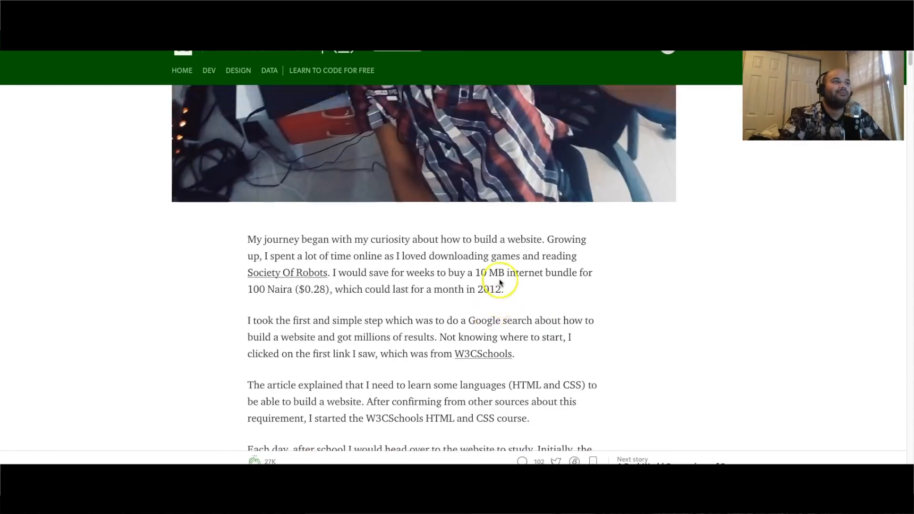
{"action": "scroll", "scroll_direction": "up", "scroll_amount": 3}
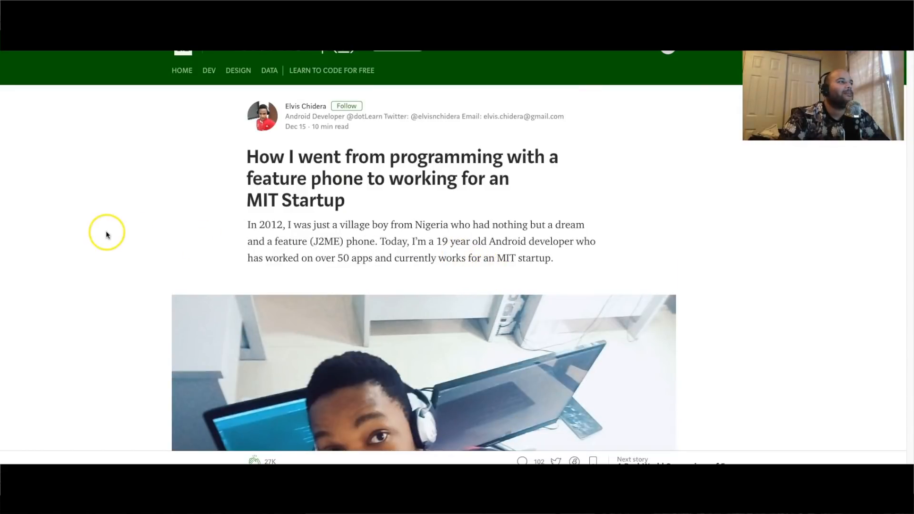
{"action": "mouse_move", "coordinate": [107, 235]}
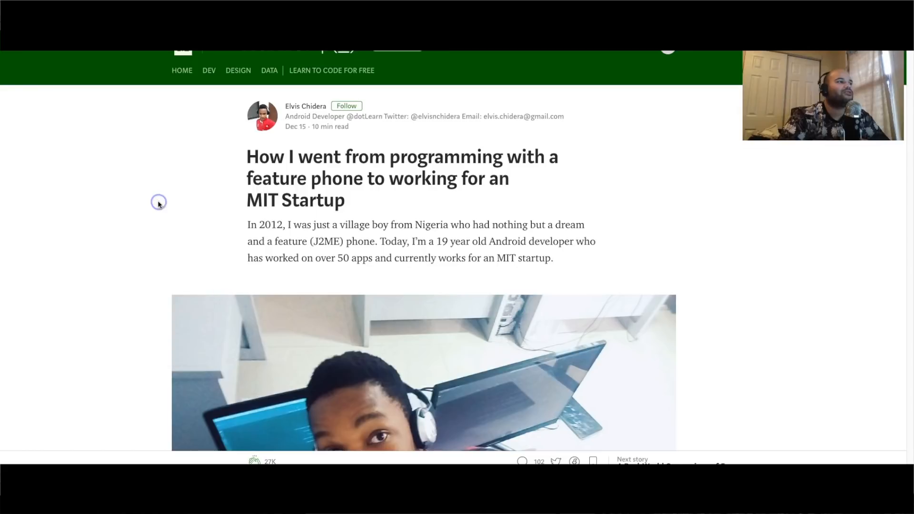
{"action": "scroll", "scroll_direction": "down", "scroll_amount": 3}
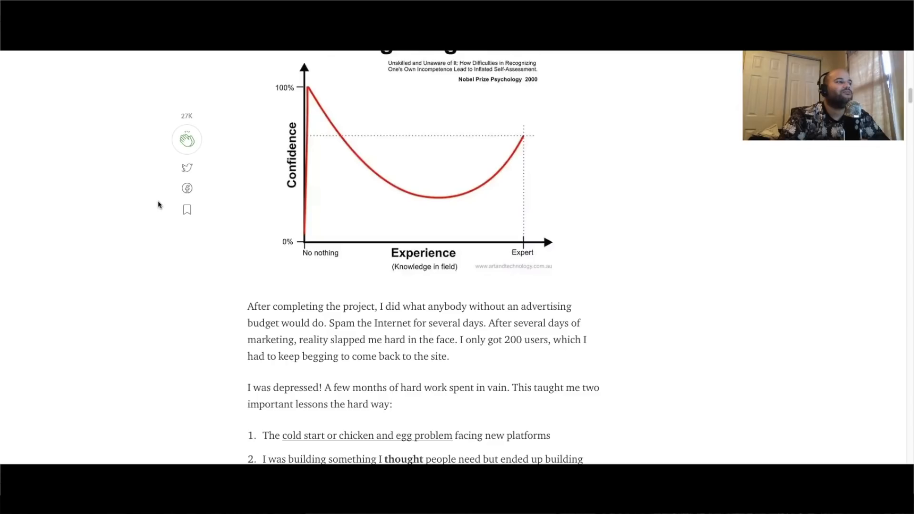